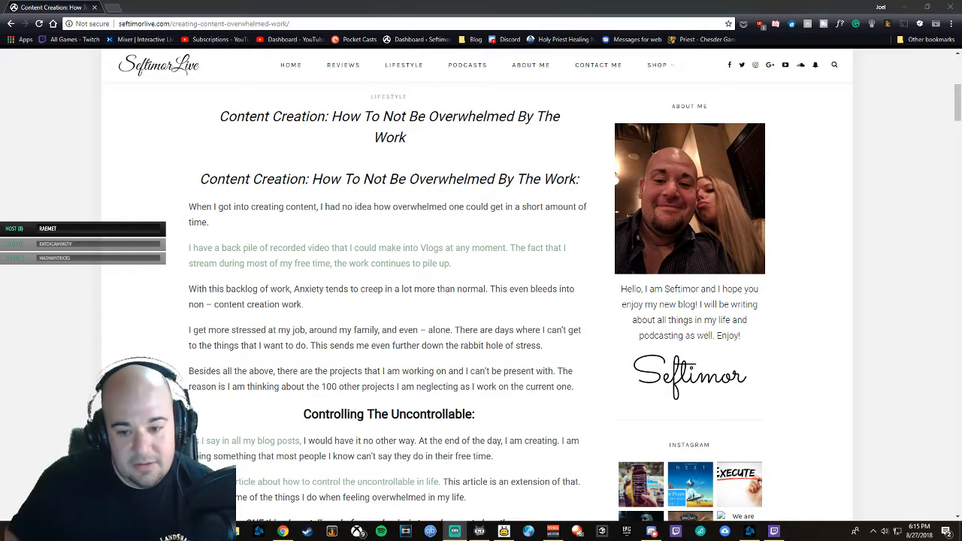
scroll("down", 3)
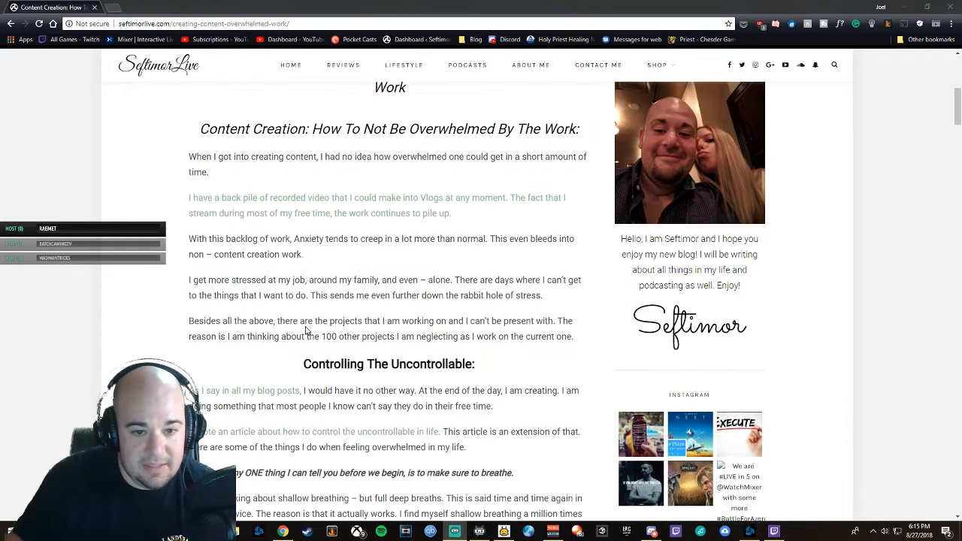
scroll("up", 3)
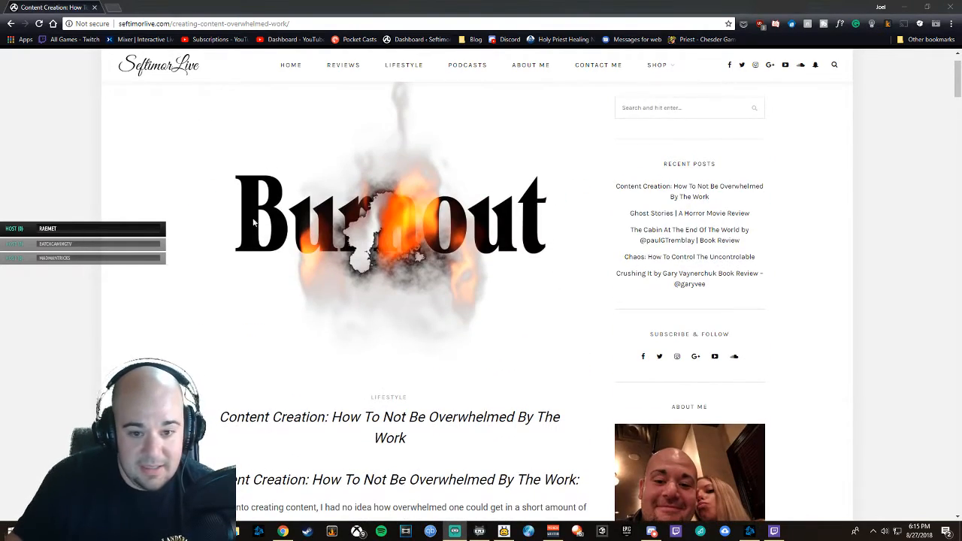
scroll("down", 3)
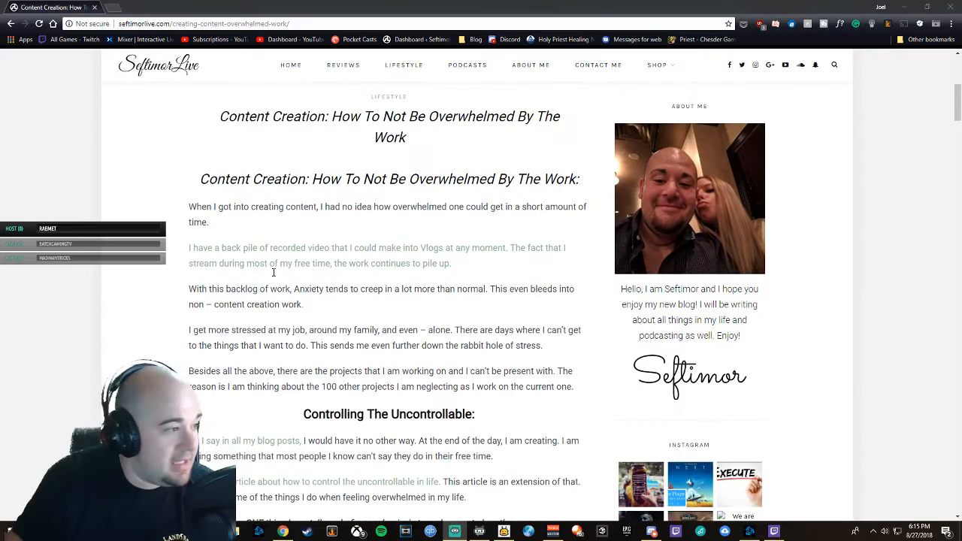
scroll("down", 3)
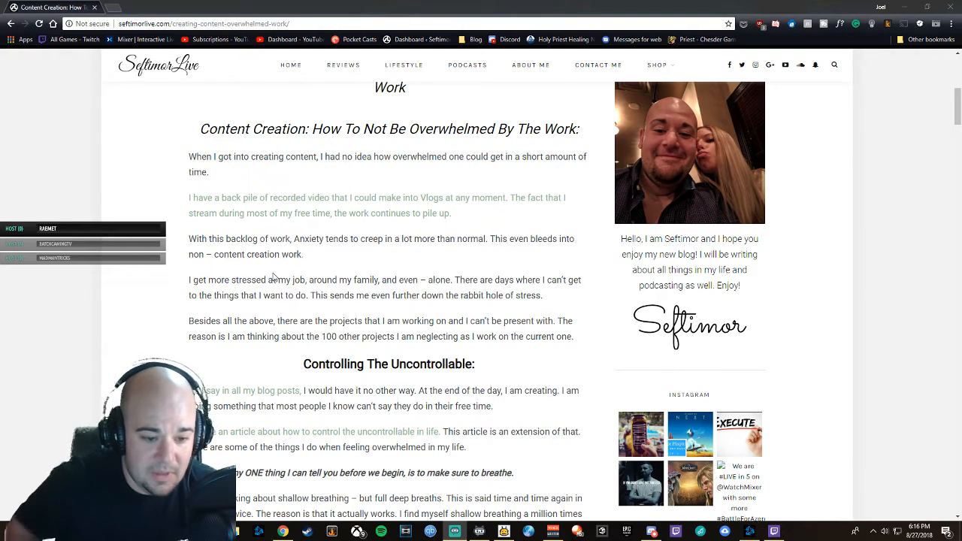
scroll("down", 3)
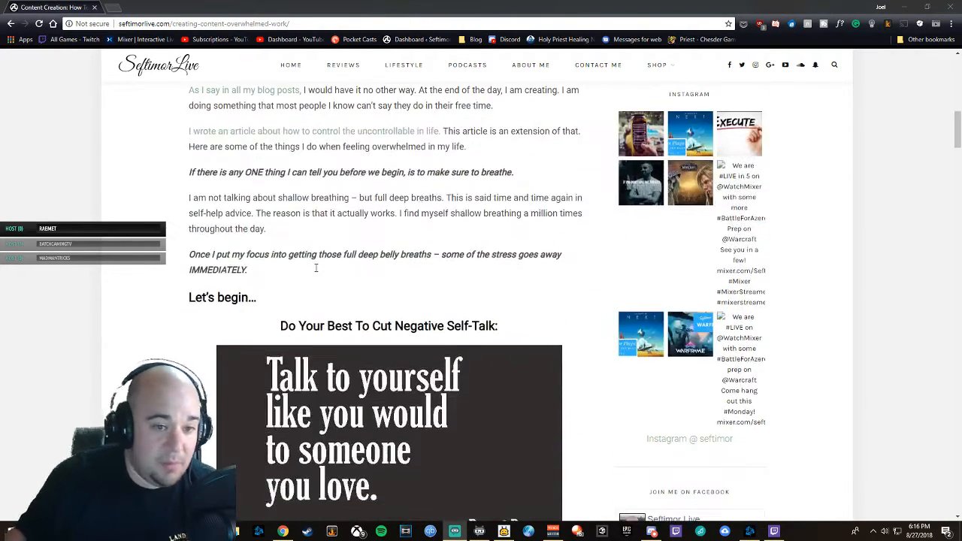
scroll("up", 3)
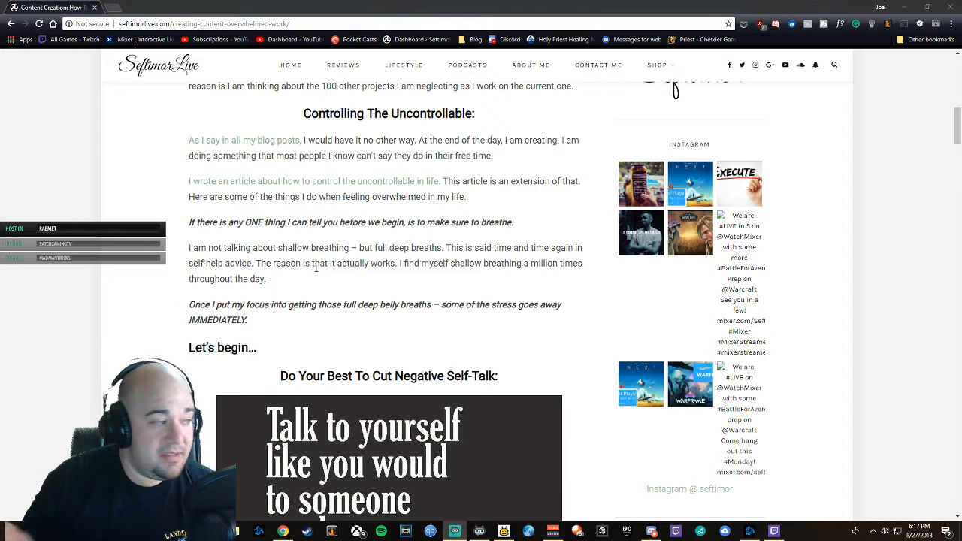
scroll("down", 3)
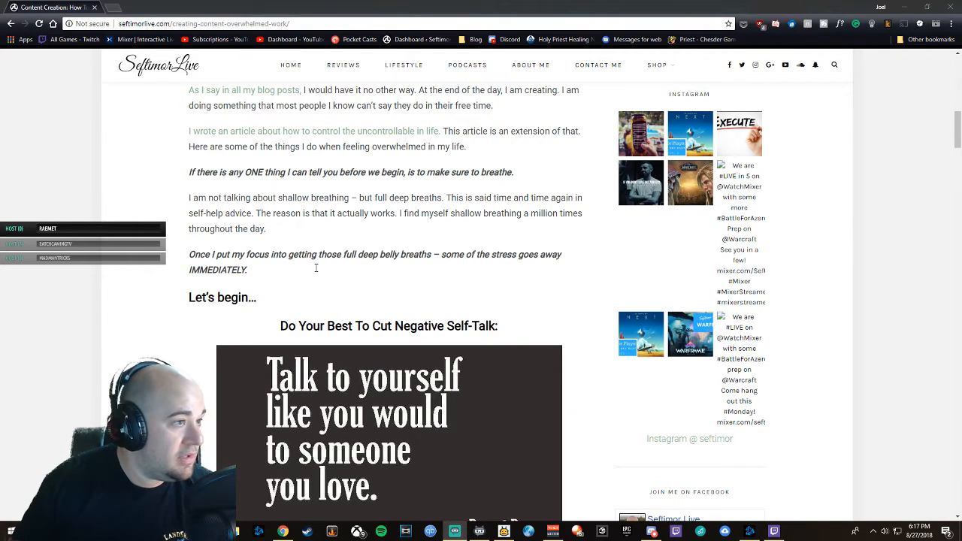
mouse_move(282, 211)
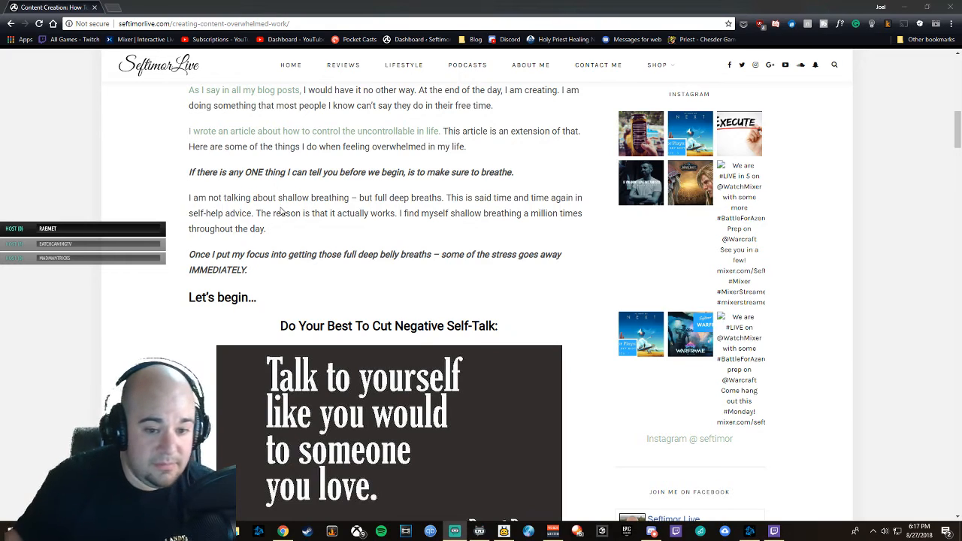
scroll("down", 3)
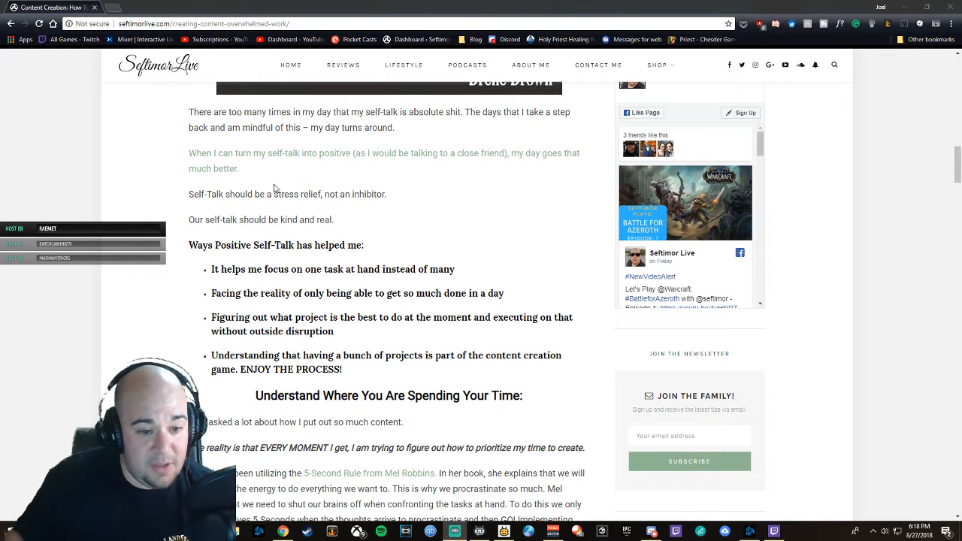
scroll("down", 3)
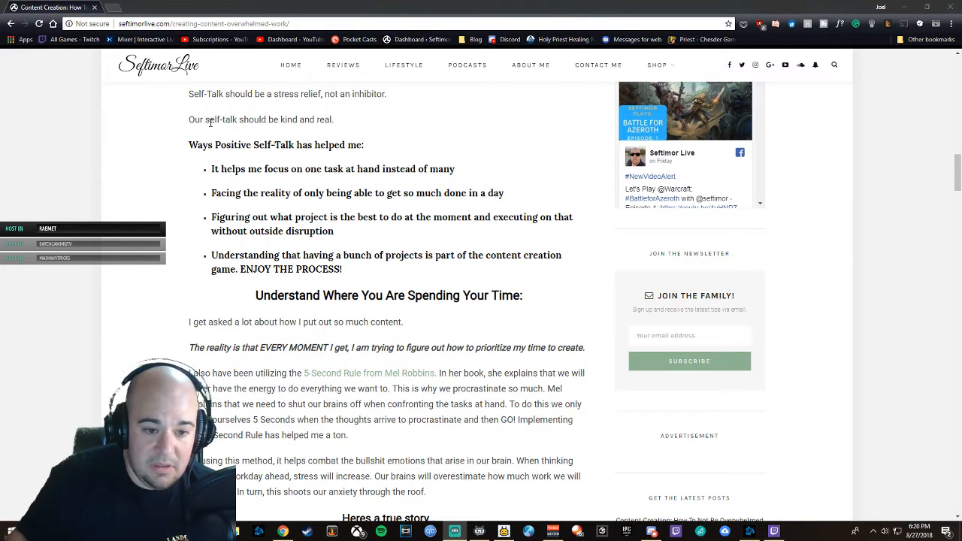
scroll("down", 3)
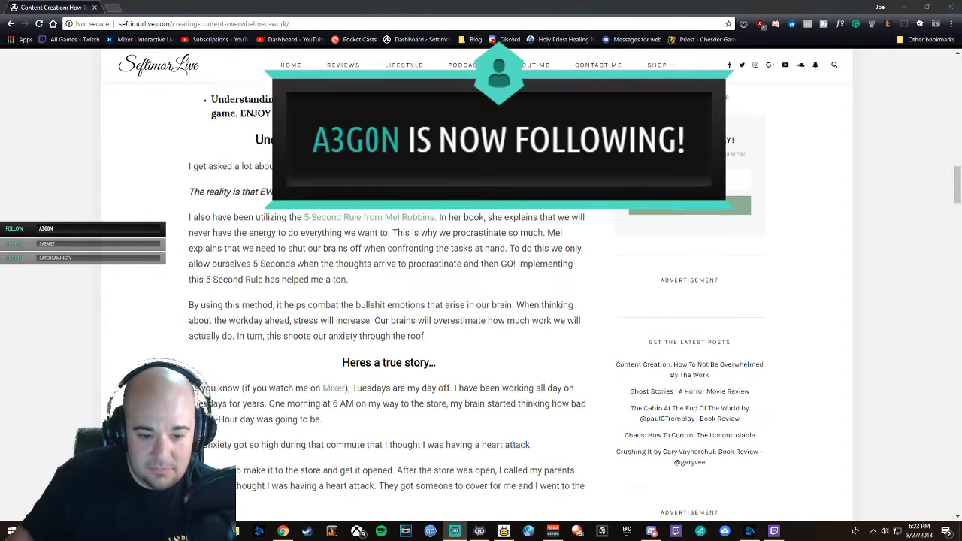
scroll("down", 3)
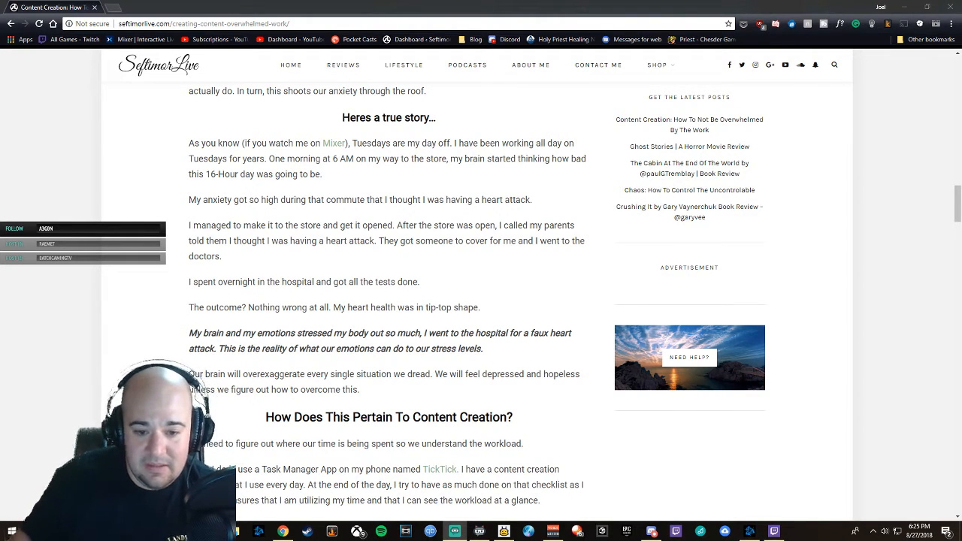
scroll("down", 3)
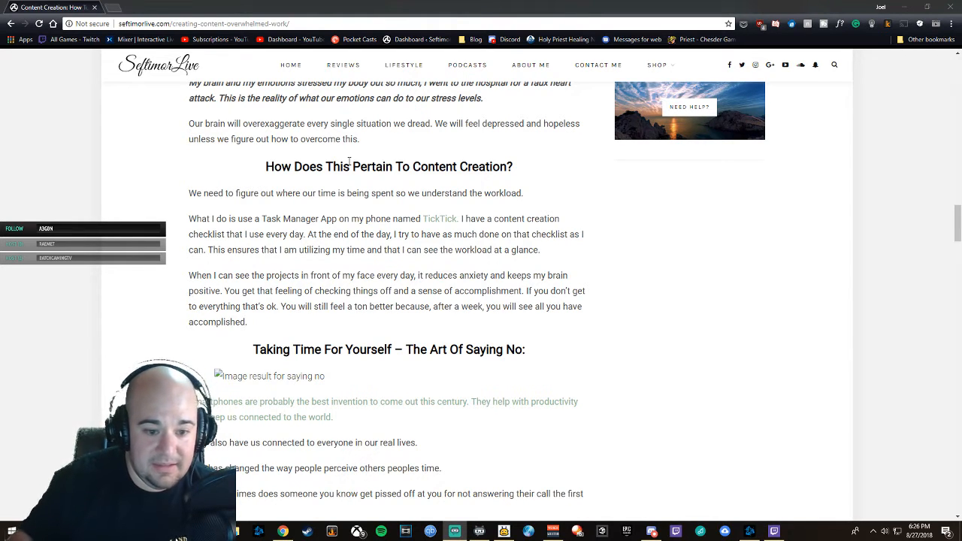
scroll("down", 3)
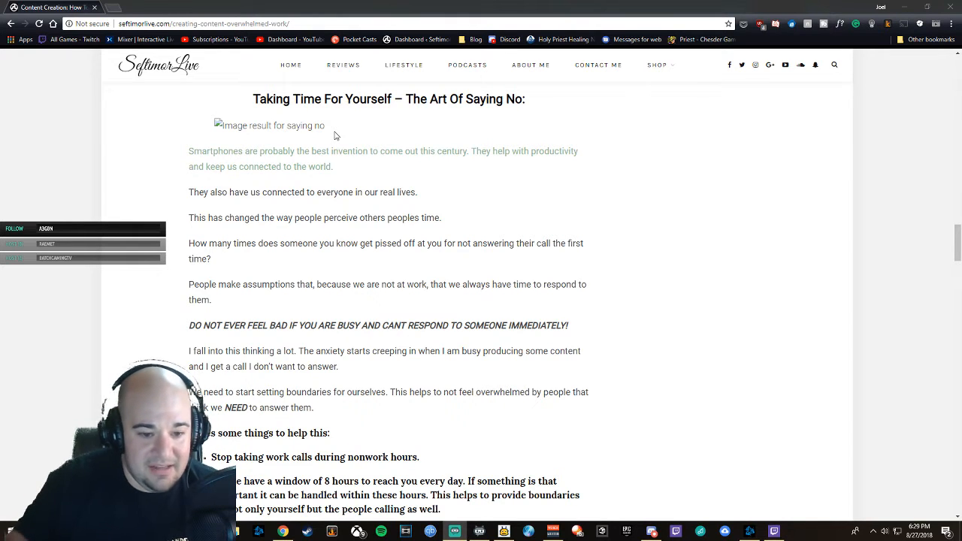
scroll("down", 3)
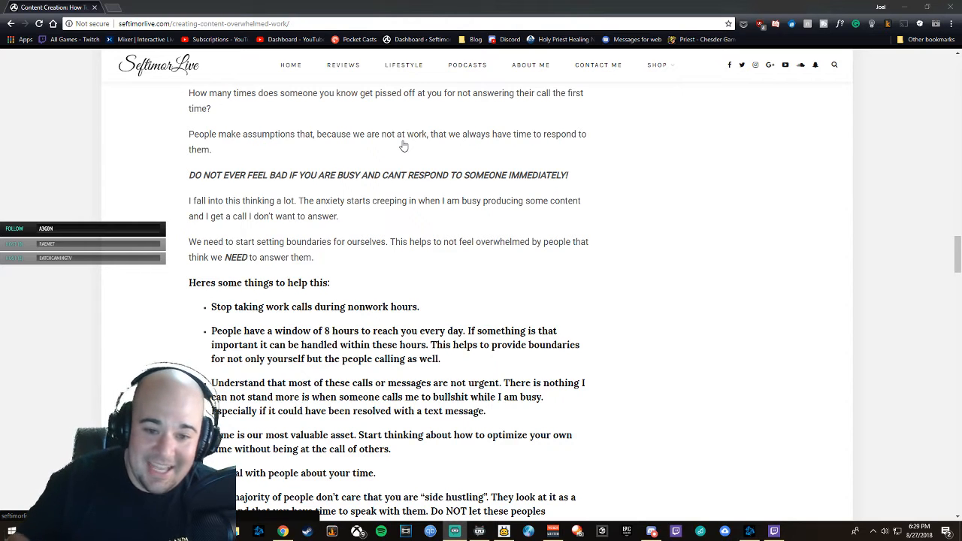
scroll("down", 3)
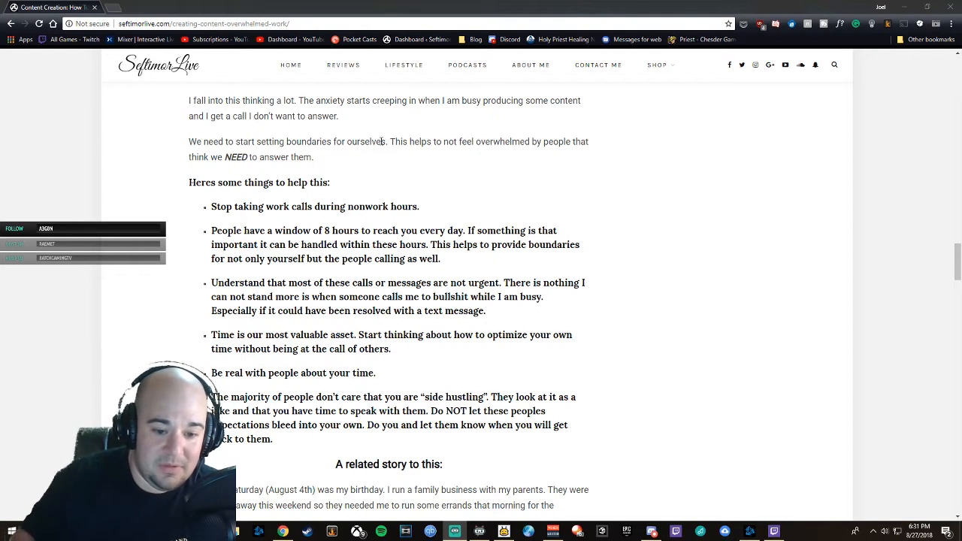
scroll("down", 3)
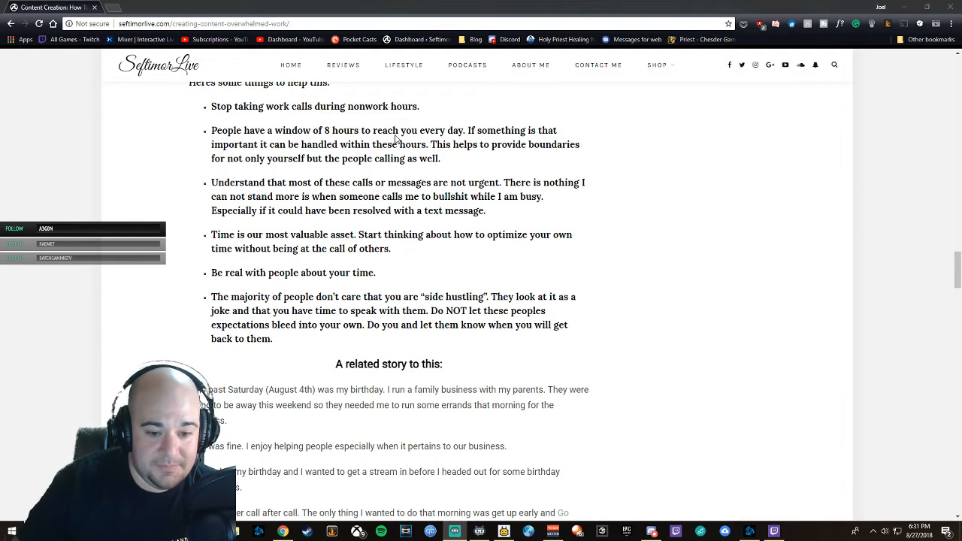
scroll("down", 3)
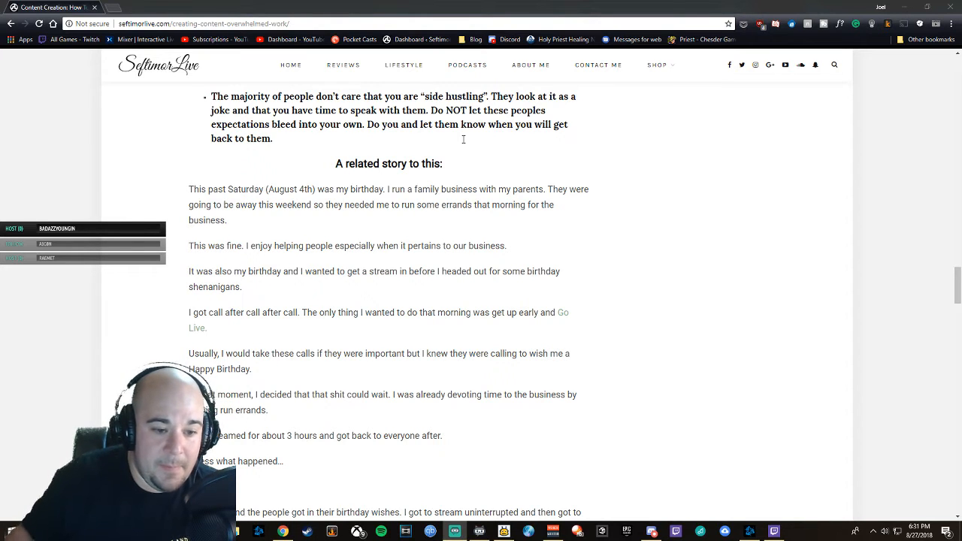
scroll("down", 3)
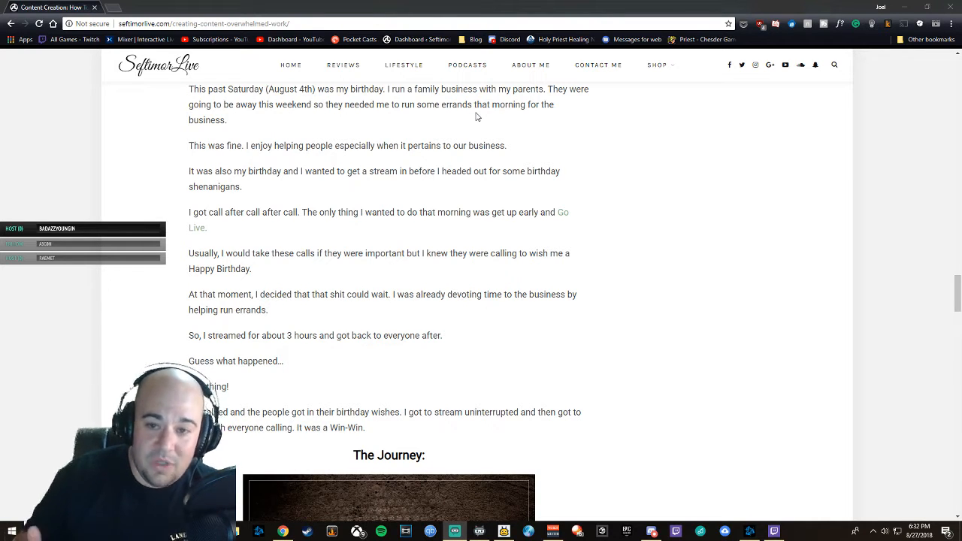
scroll("down", 3)
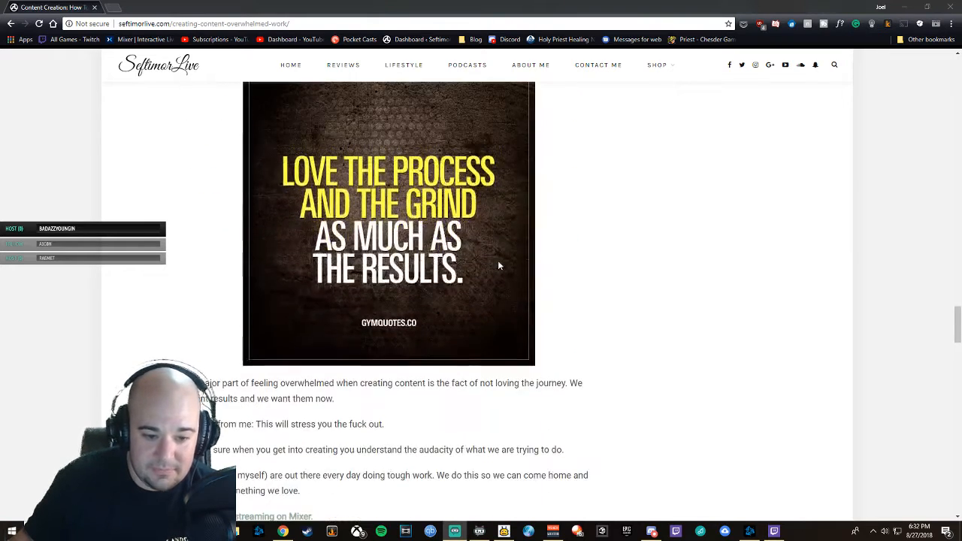
scroll("down", 3)
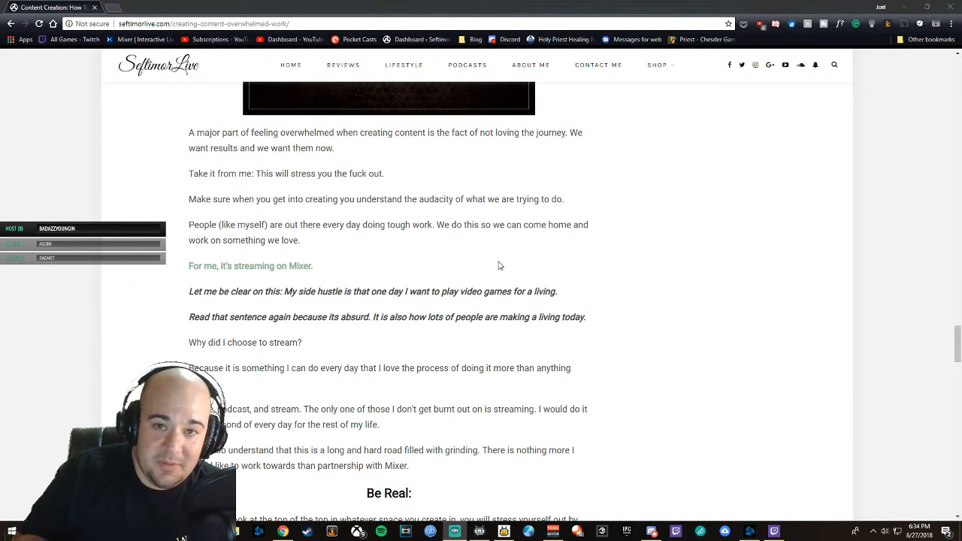
scroll("down", 3)
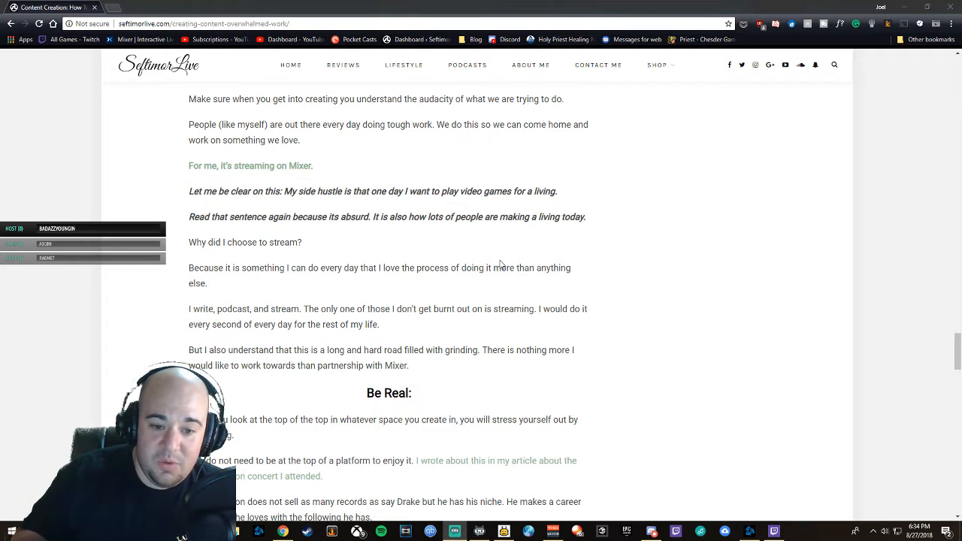
mouse_move(754, 360)
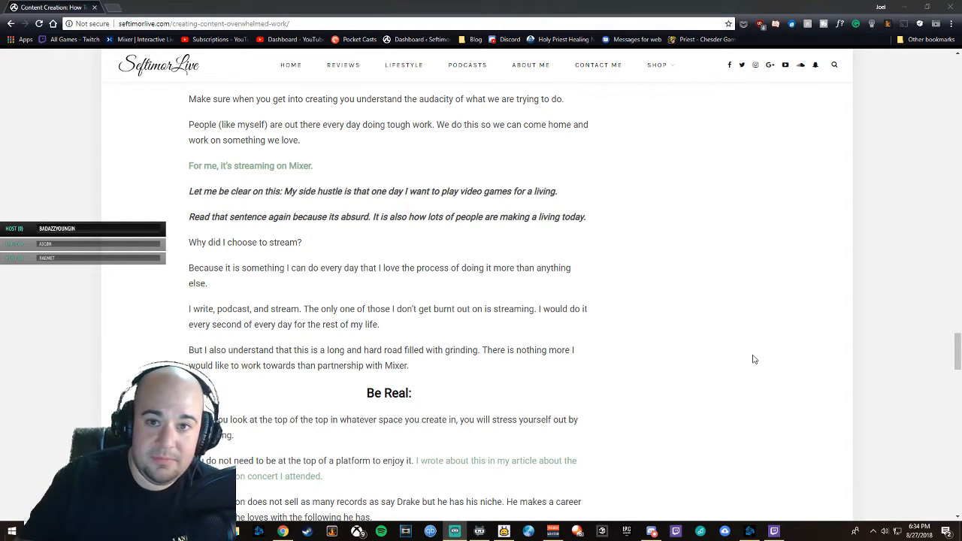
scroll("down", 3)
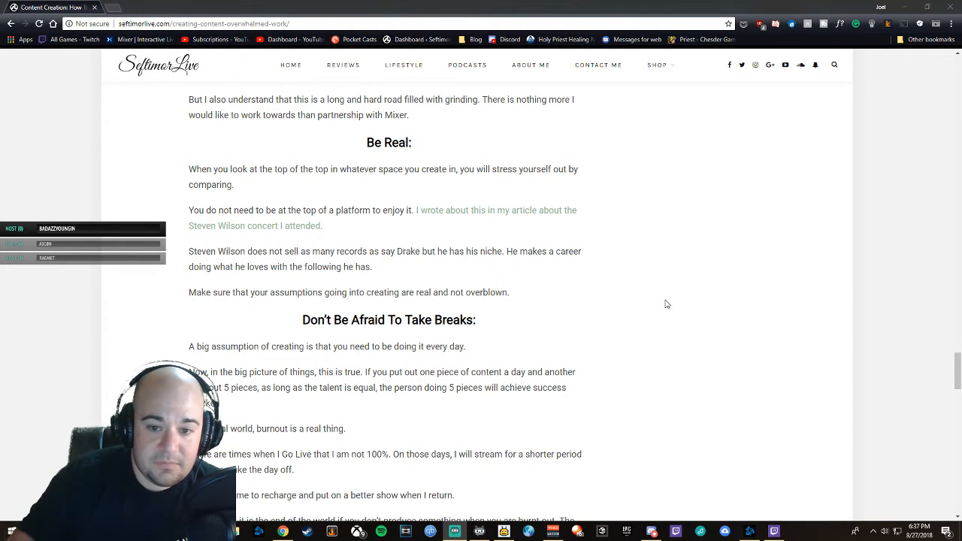
scroll("down", 3)
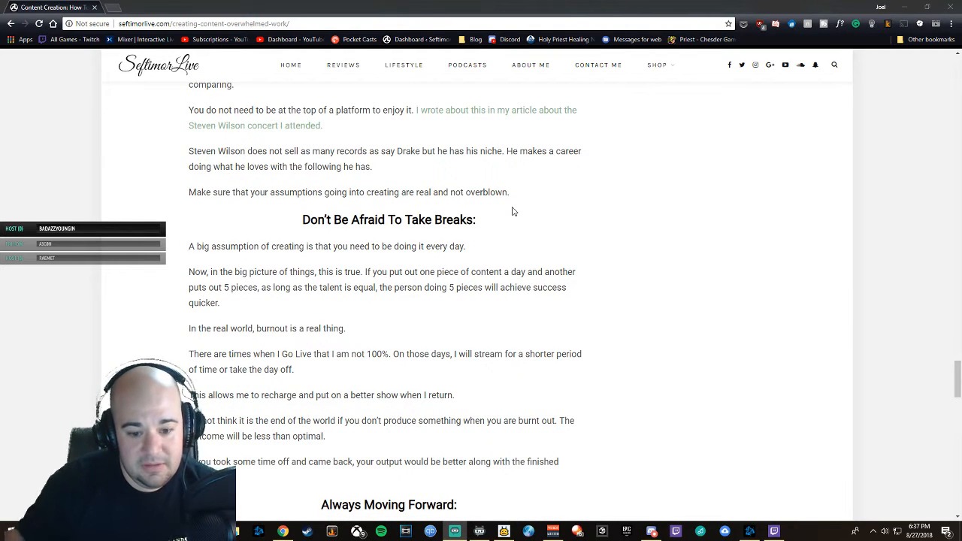
scroll("down", 3)
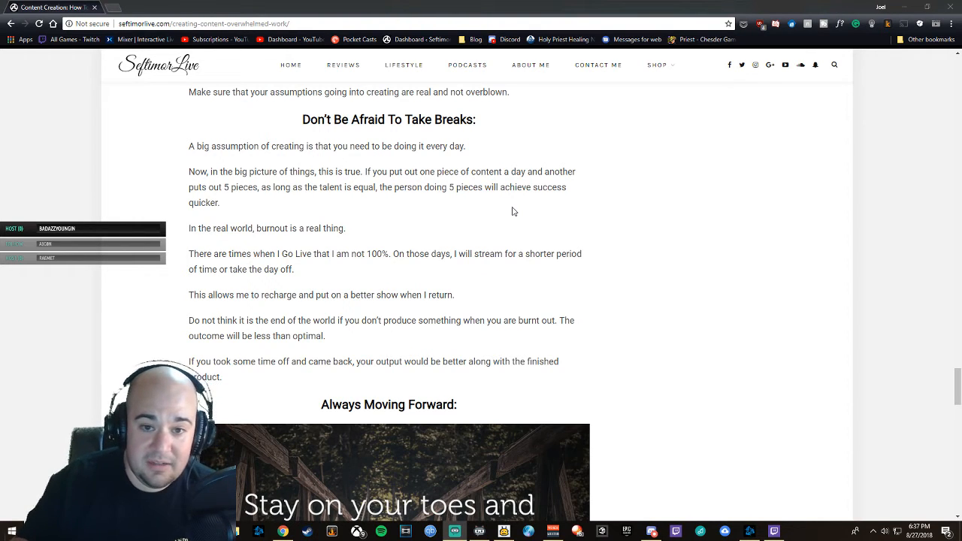
scroll("down", 3)
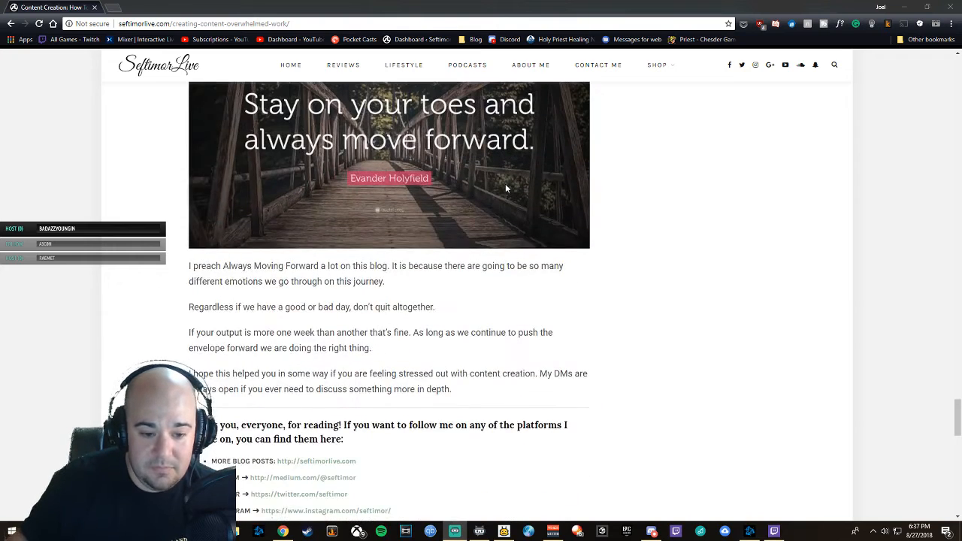
scroll("down", 3)
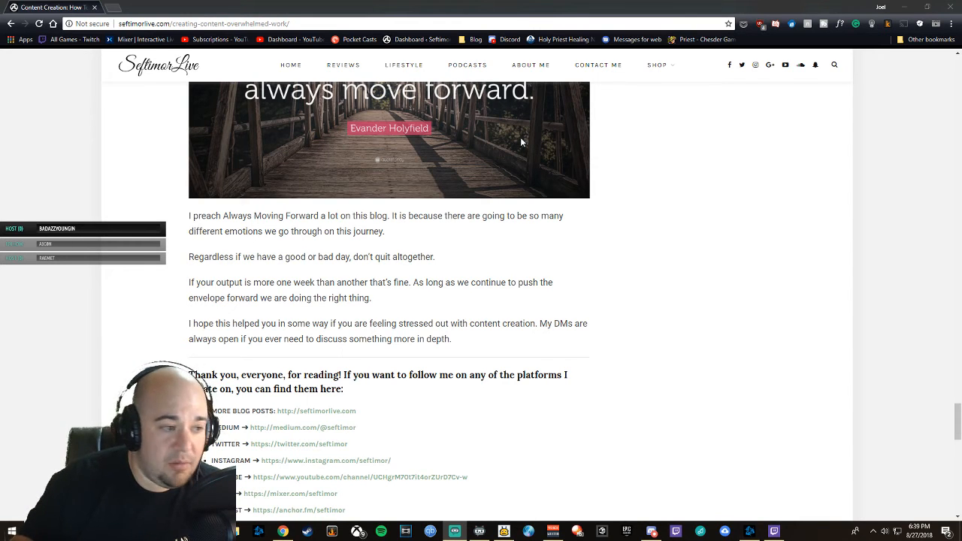
mouse_move(402, 198)
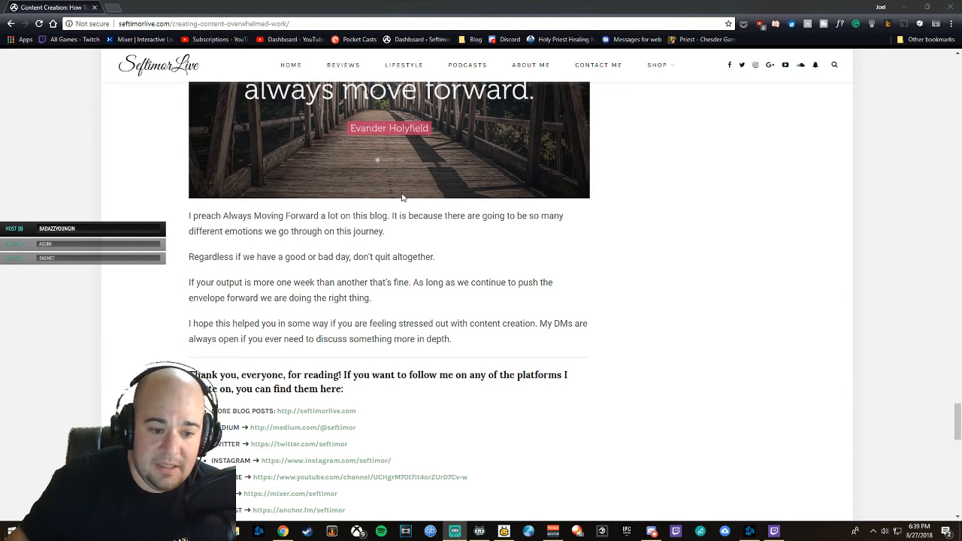
scroll("down", 3)
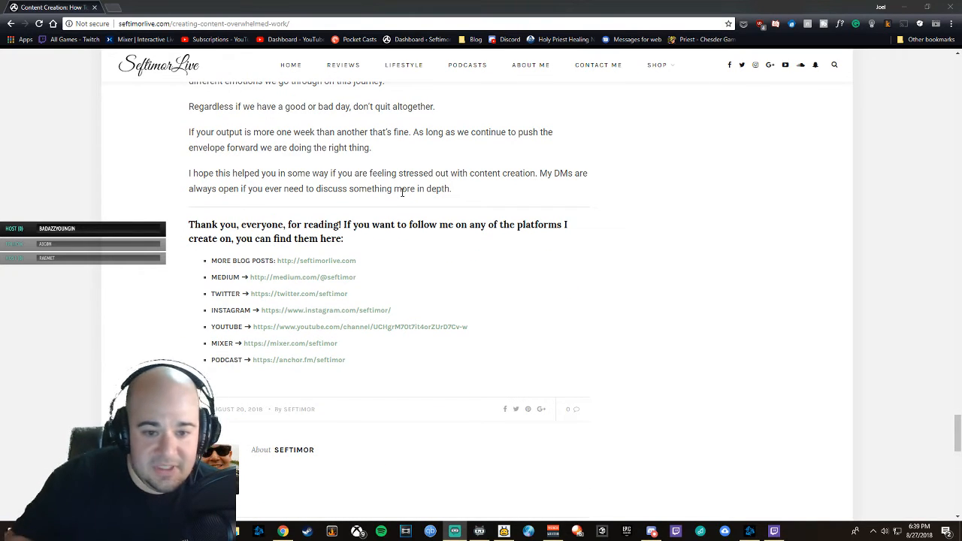